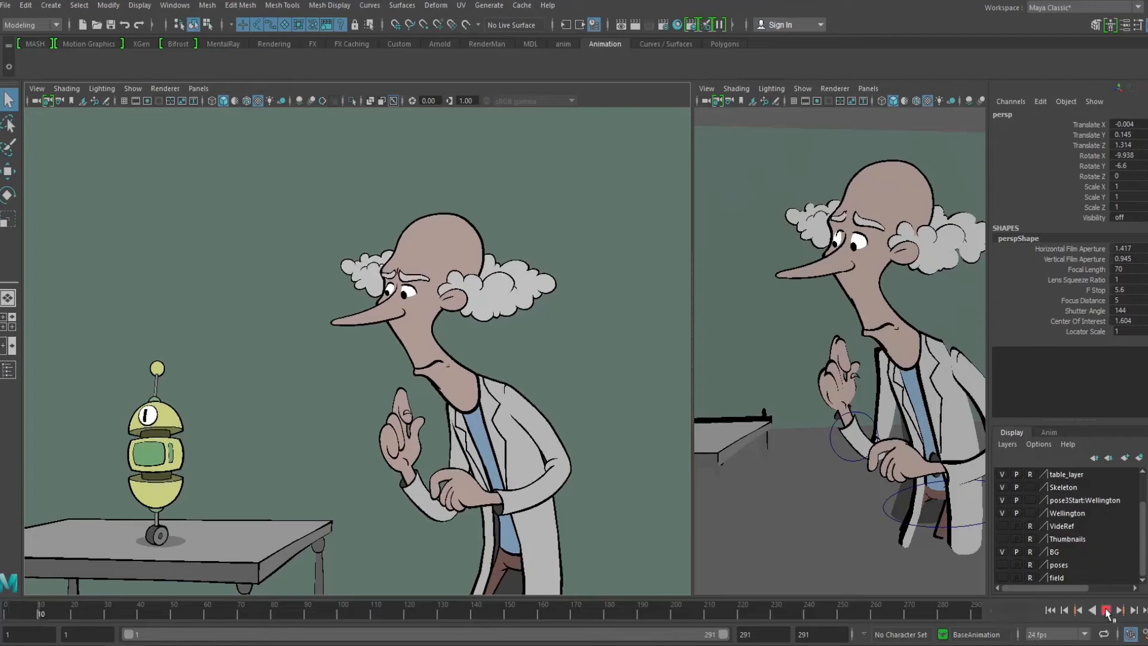
# Step: Play the scientist-and-robot shot through with the Play Forwards control
pyautogui.click(1107, 611)
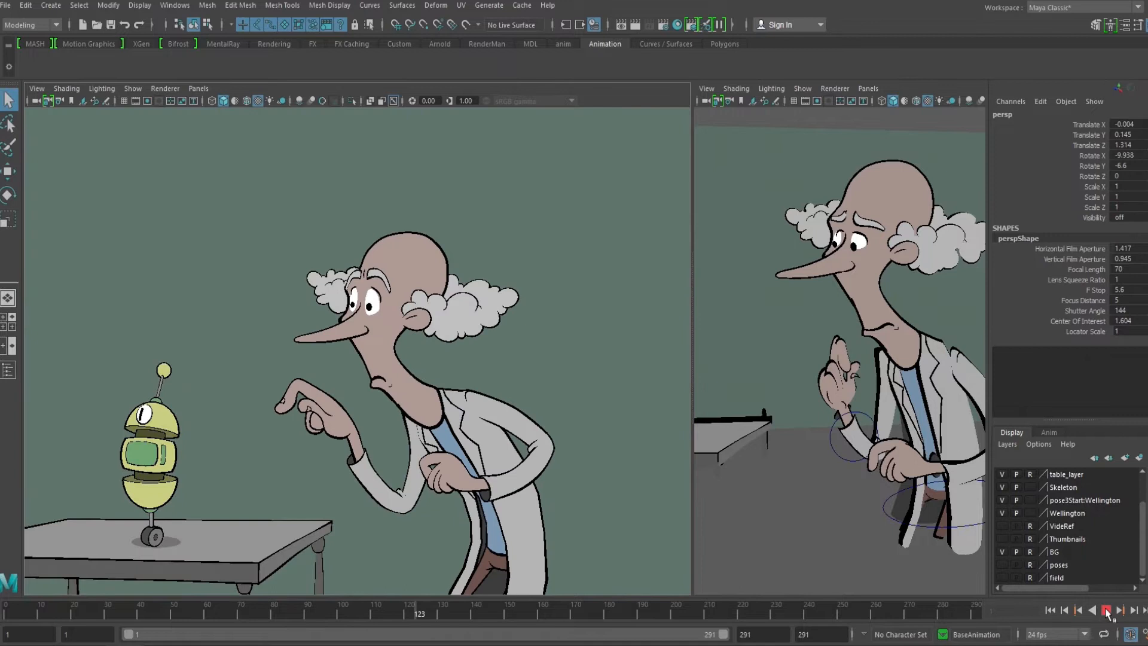
pyautogui.click(1108, 611)
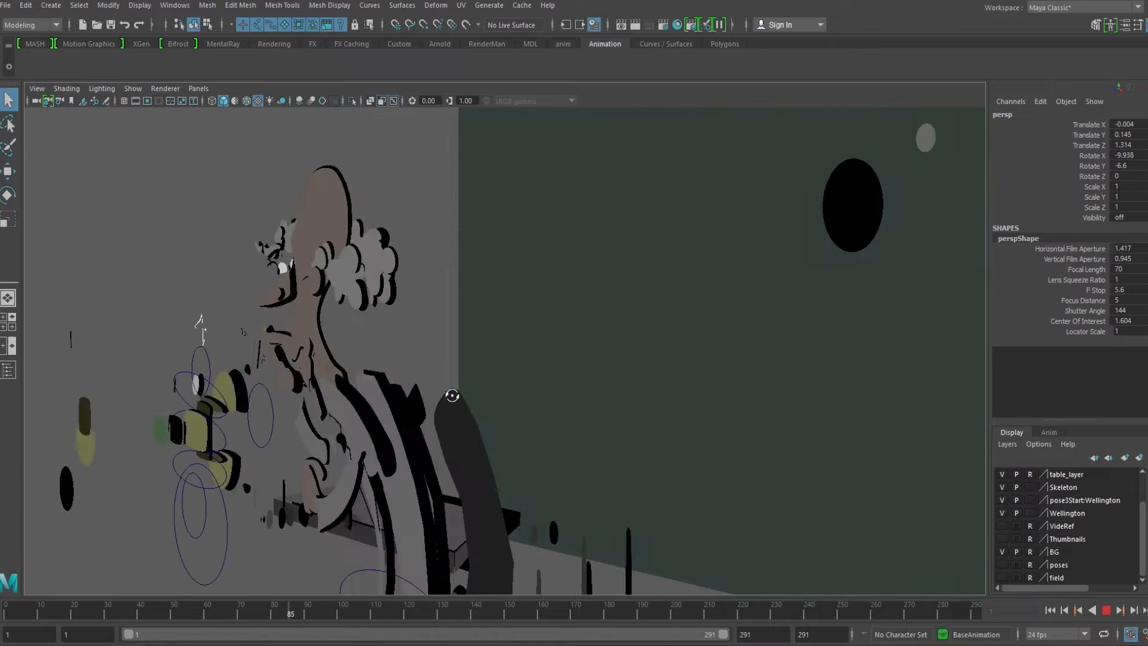
# Step: Tumble the perspective camera around to reveal the characters as flat layered cutouts
pyautogui.moveTo(292, 614); pyautogui.dragTo(704, 614)
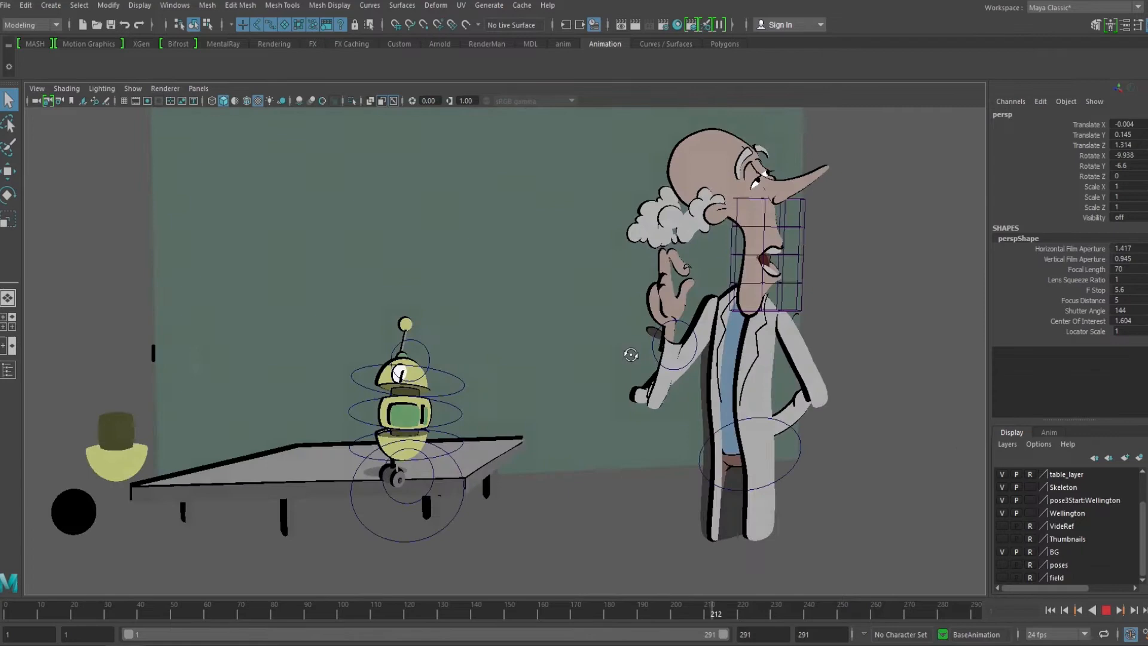